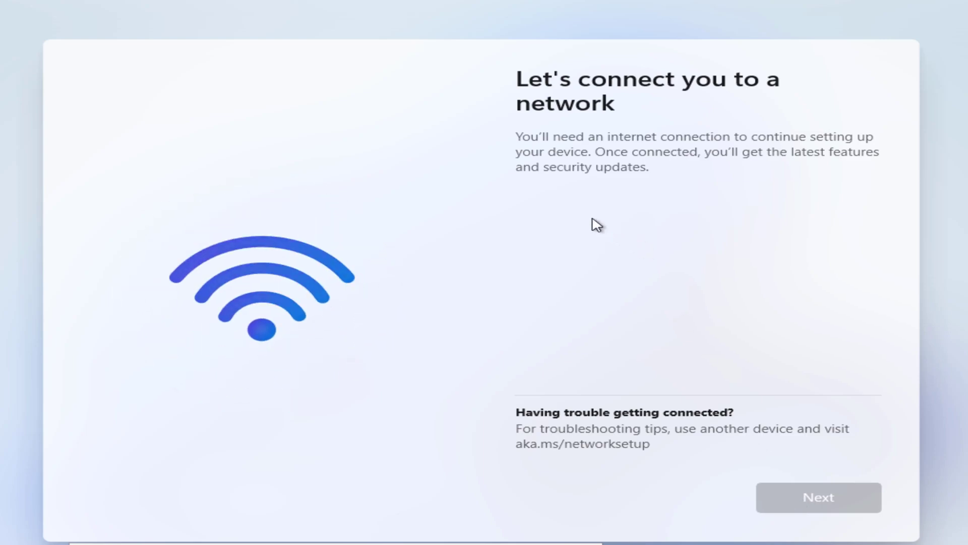
pyautogui.moveTo(629, 119)
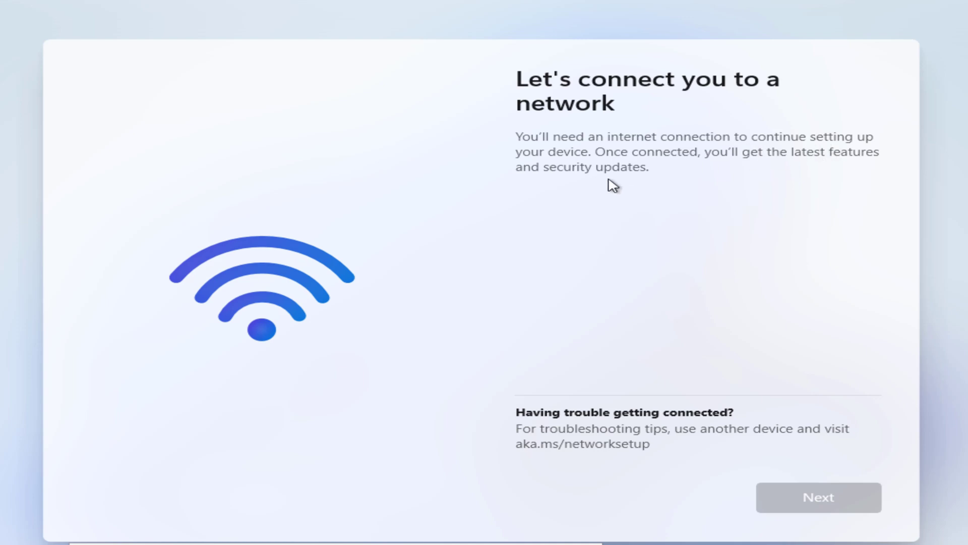
pyautogui.moveTo(798, 460)
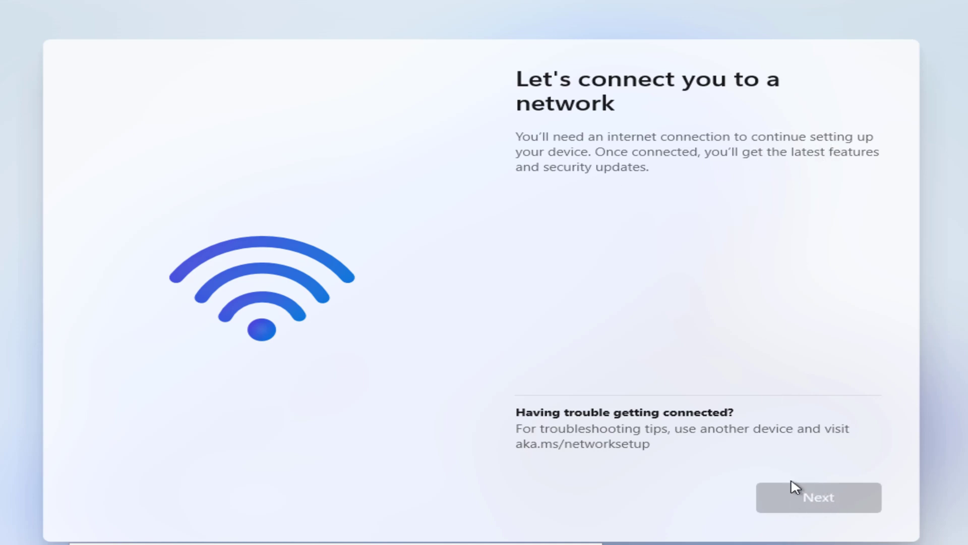
pyautogui.moveTo(334, 543)
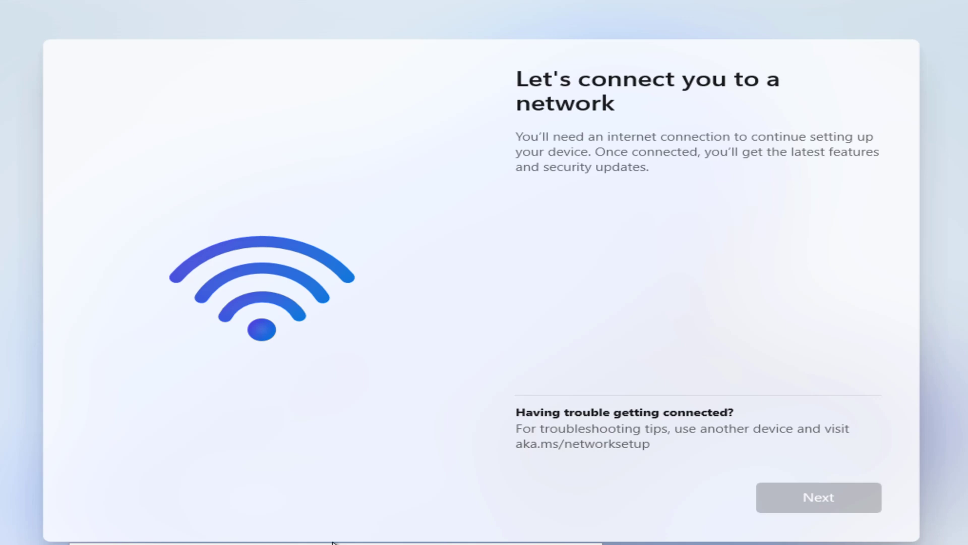
# Step: Bring up Command Prompt over the network connection page with Shift+F10
pyautogui.press('Shift+F10')
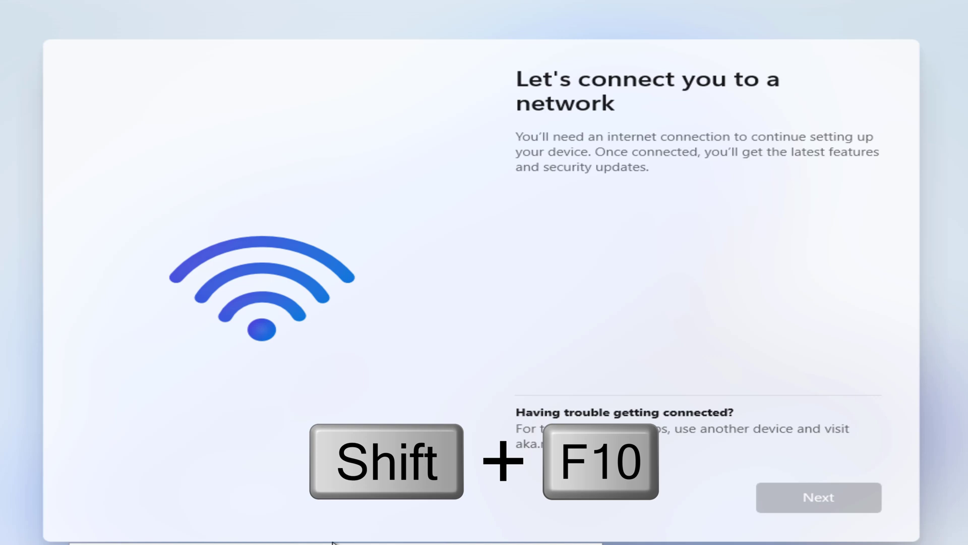
pyautogui.press('Shift+F10')
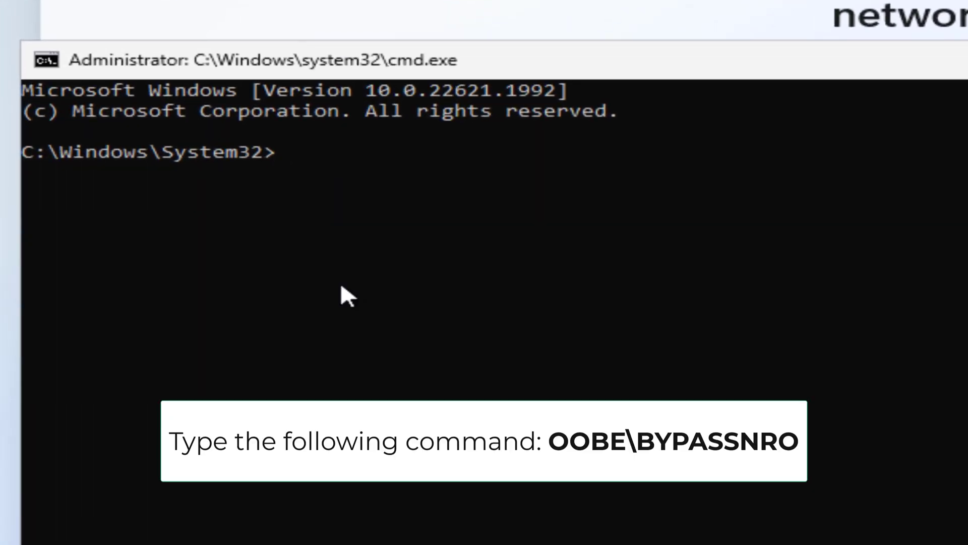
# Step: Run OOBE\BYPASSNRO so setup reboots to the country or region screen
pyautogui.write('OOBE')
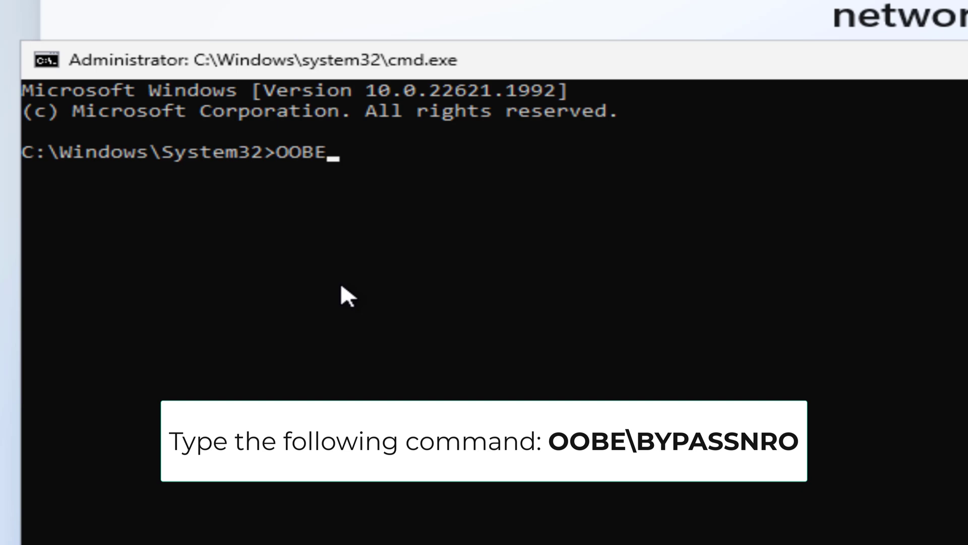
pyautogui.write('\\BY')
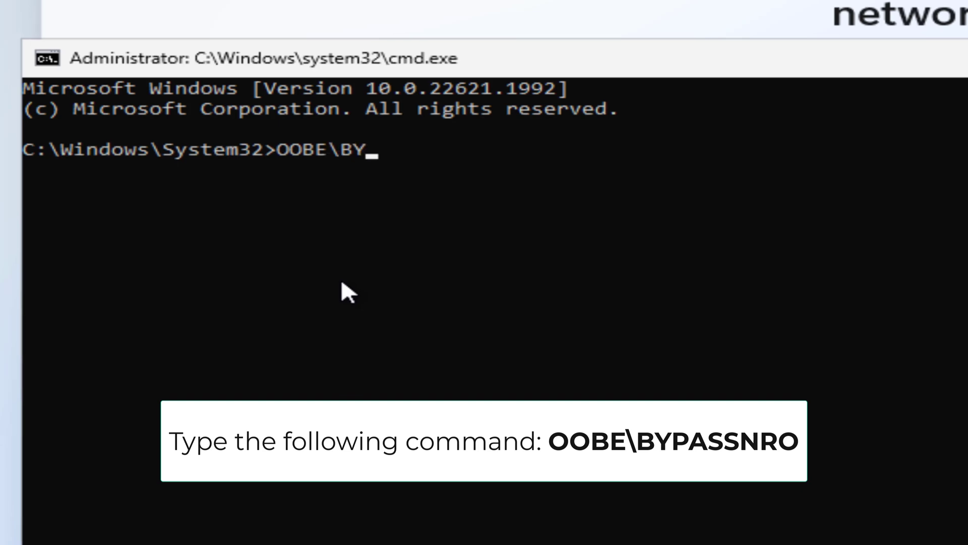
pyautogui.write('PASSNRO')
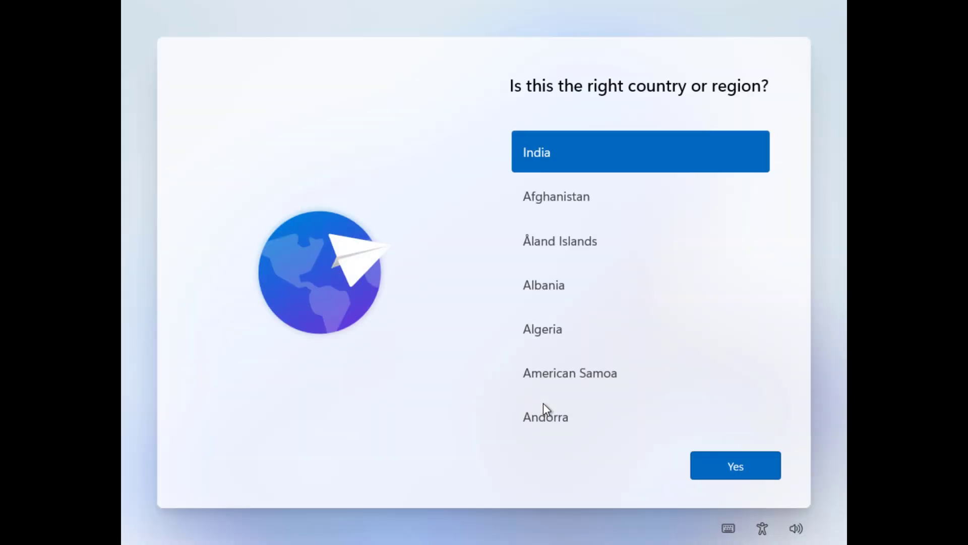
# Step: Accept India and US keyboard, take limited offline setup, and confirm the local account and password
pyautogui.click(735, 465)
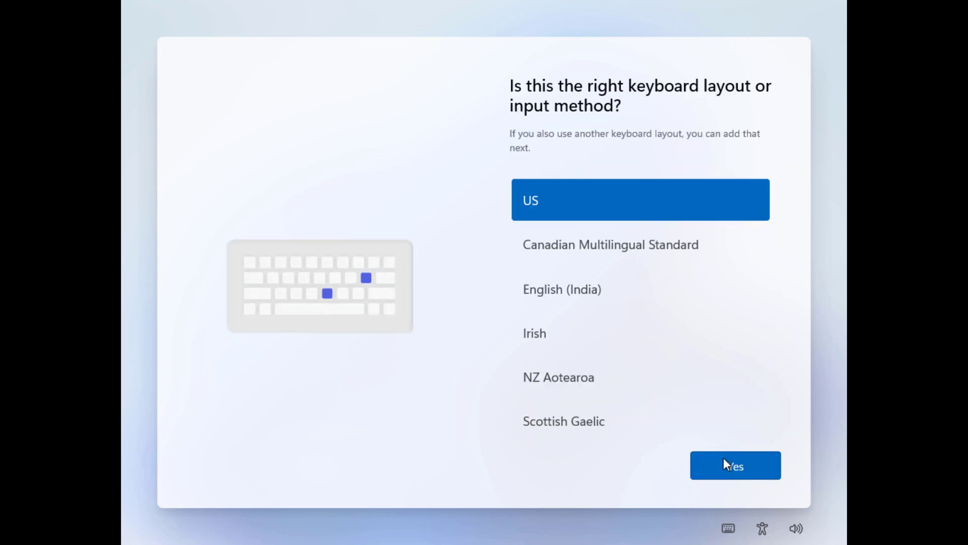
pyautogui.click(736, 465)
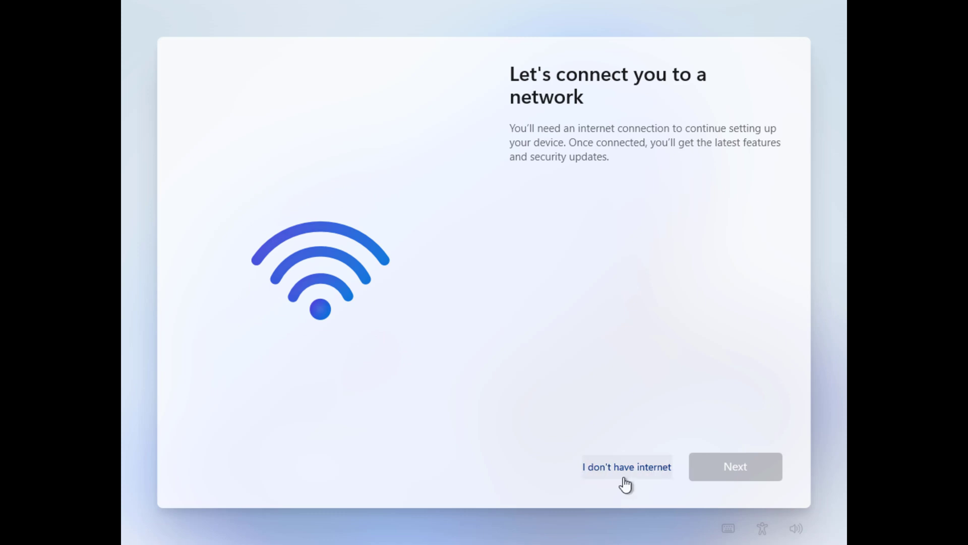
pyautogui.click(626, 466)
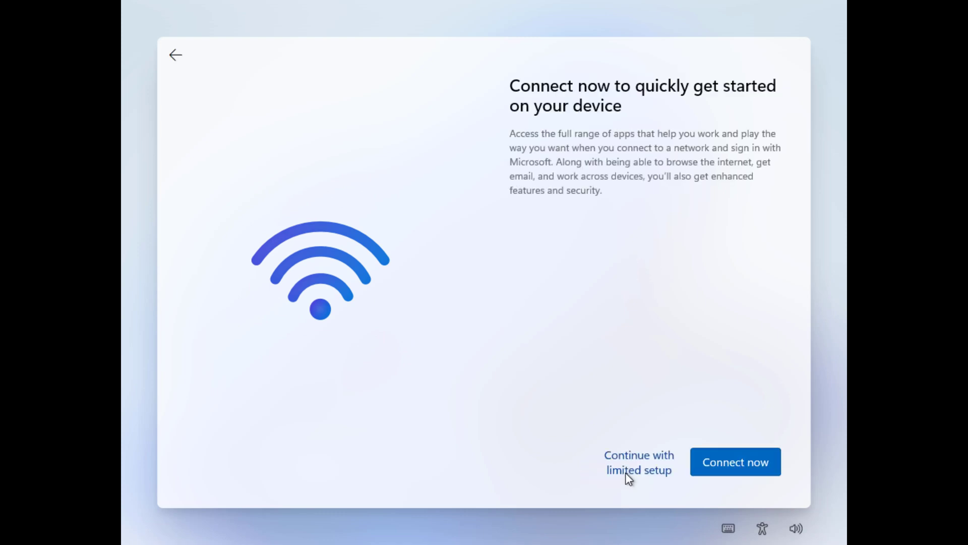
pyautogui.click(639, 469)
pyautogui.write('Niyas')
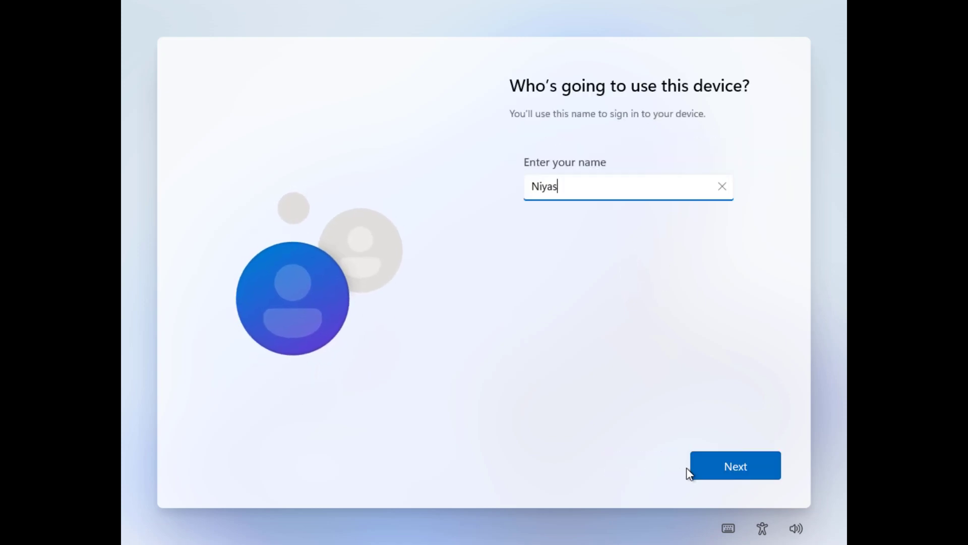
pyautogui.click(735, 465)
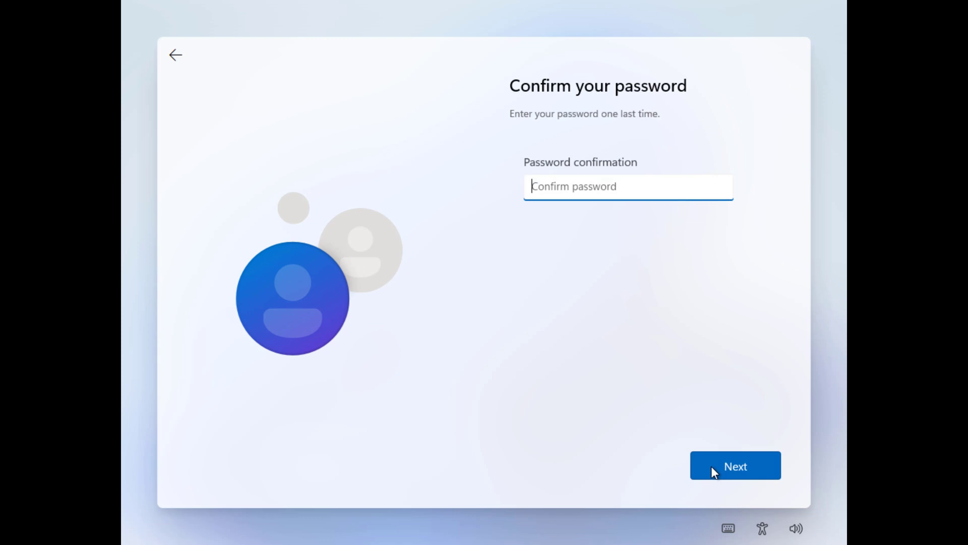
pyautogui.click(735, 466)
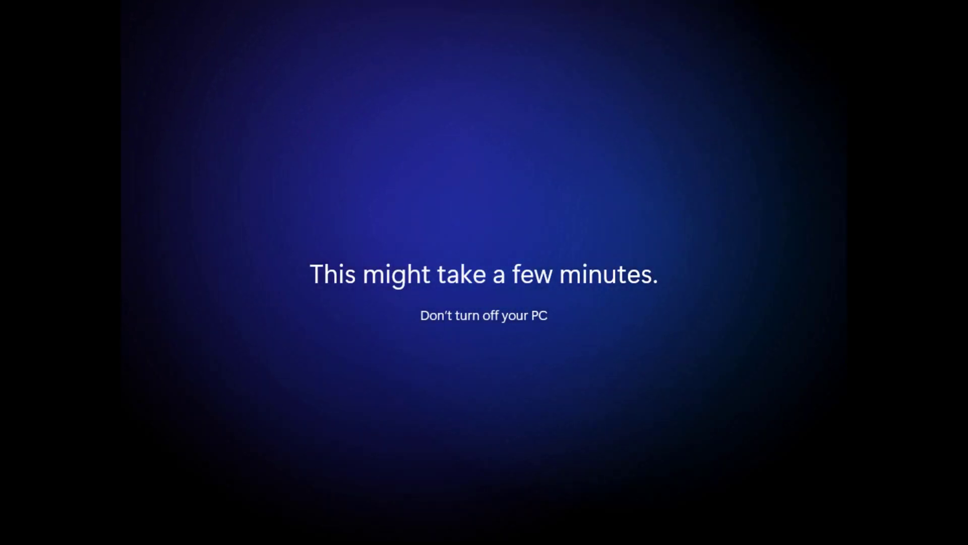